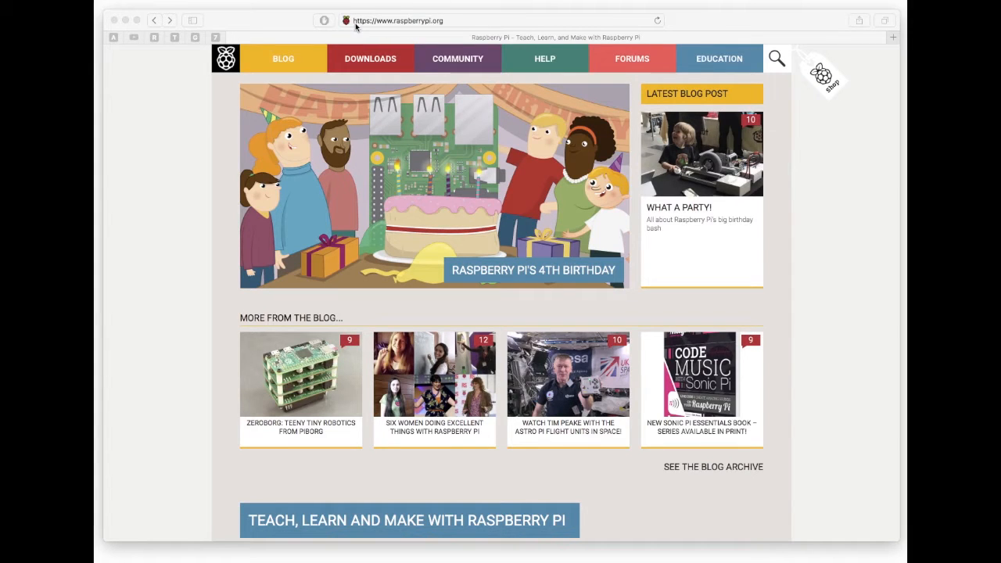
pyautogui.moveTo(418, 29)
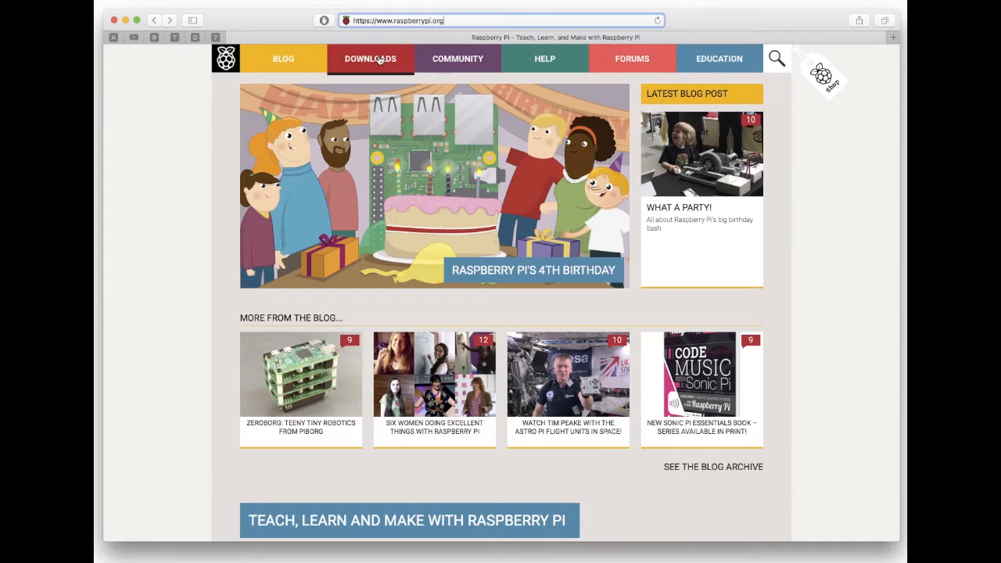
# Go to DOWNLOADS on raspberrypi.org and scroll down to the Raspbian tile
pyautogui.click(370, 59)
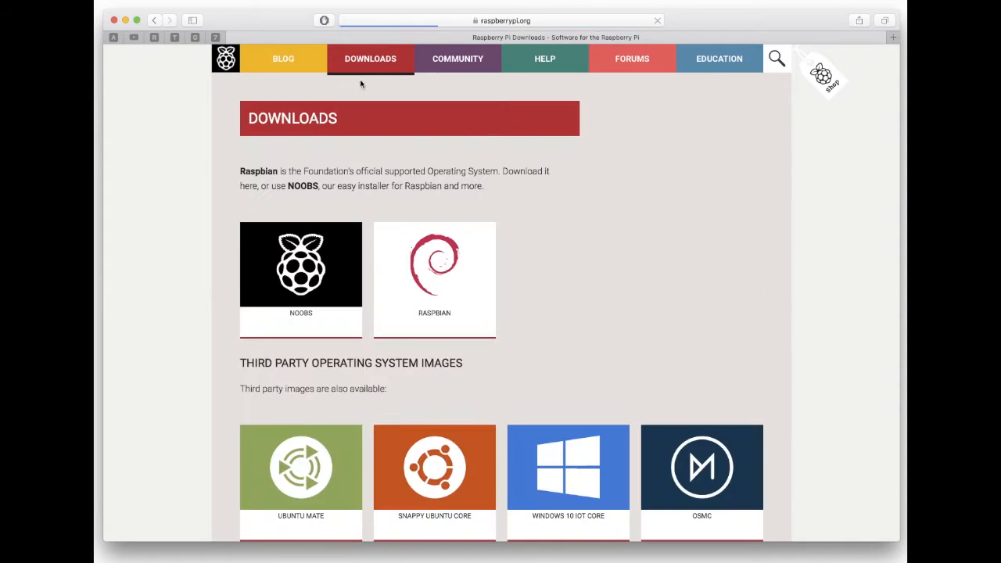
pyautogui.scroll(-3)
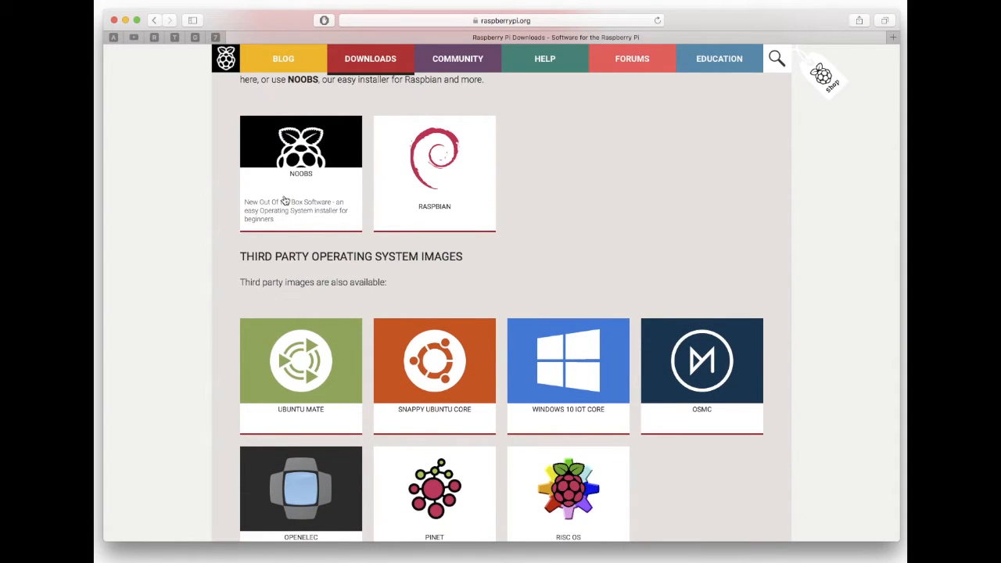
pyautogui.scroll(-3)
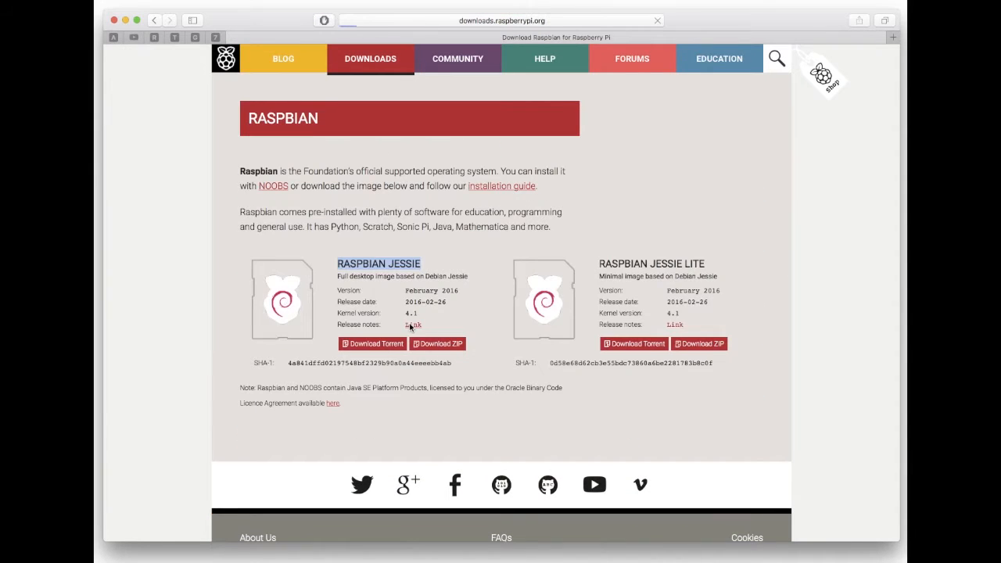
pyautogui.click(413, 324)
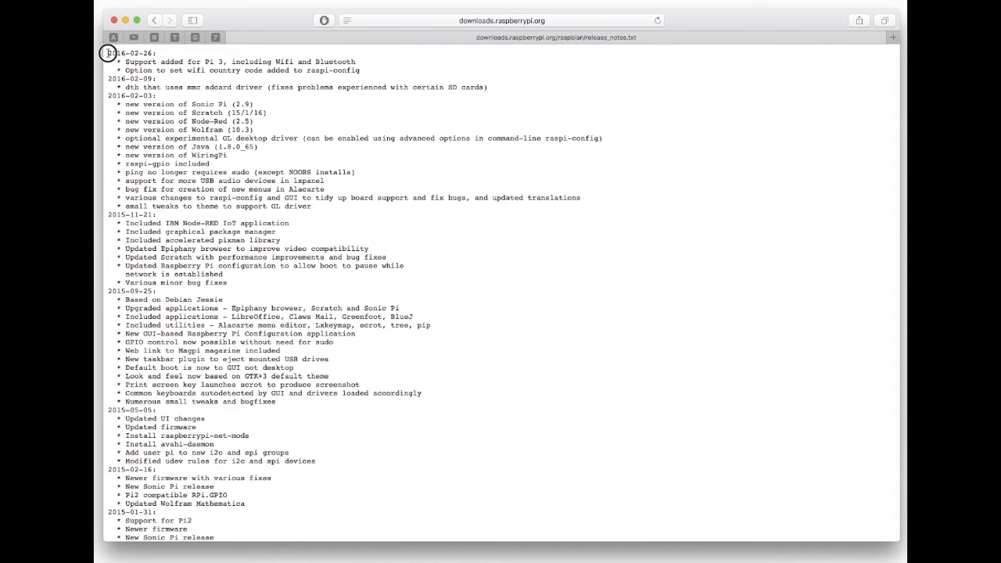
pyautogui.moveTo(107, 54); pyautogui.dragTo(360, 69)
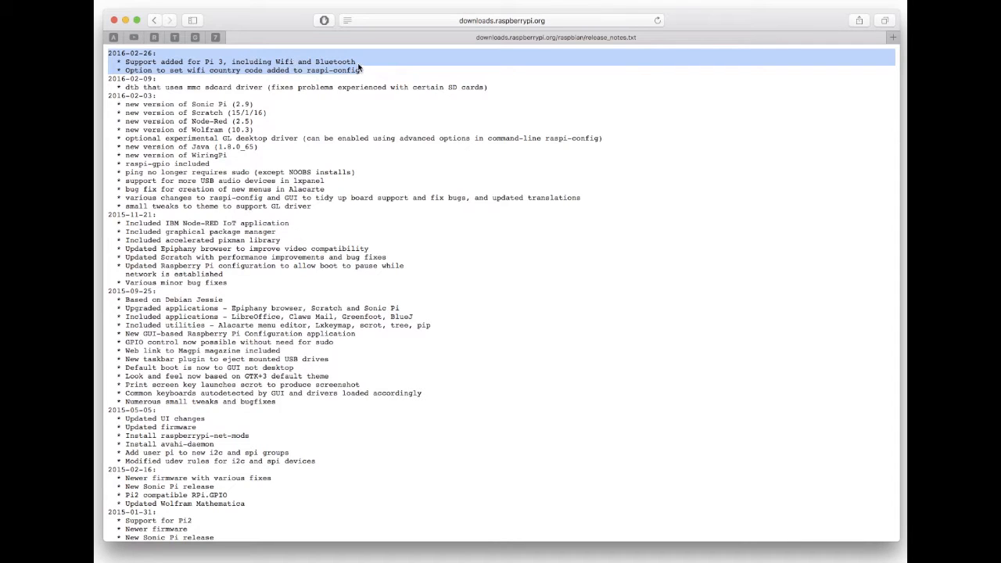
pyautogui.click(360, 69)
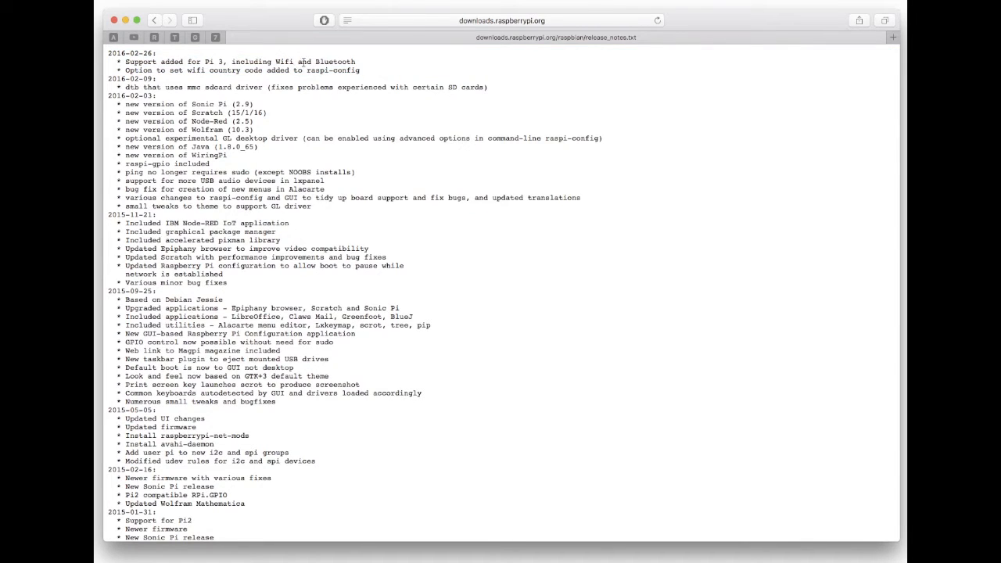
pyautogui.click(154, 20)
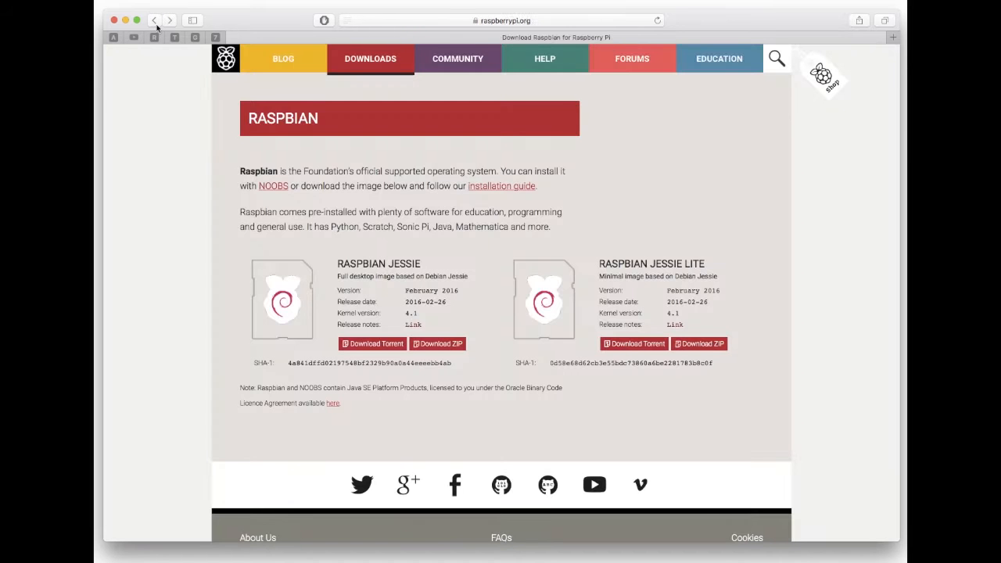
pyautogui.moveTo(304, 150)
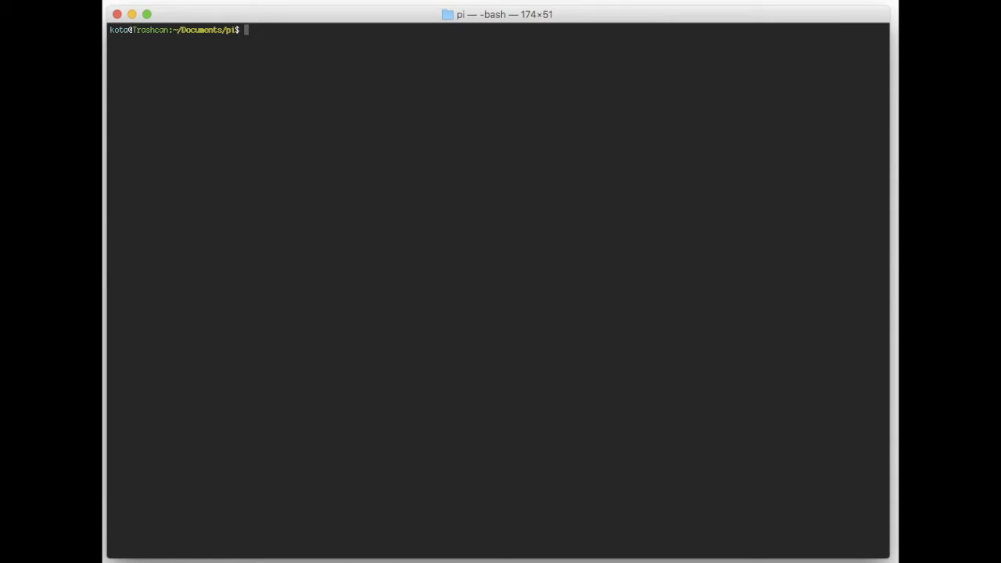
# List the pi folder with ls -al to find the Raspbian Jessie image and zip files
pyautogui.write('ls -al')
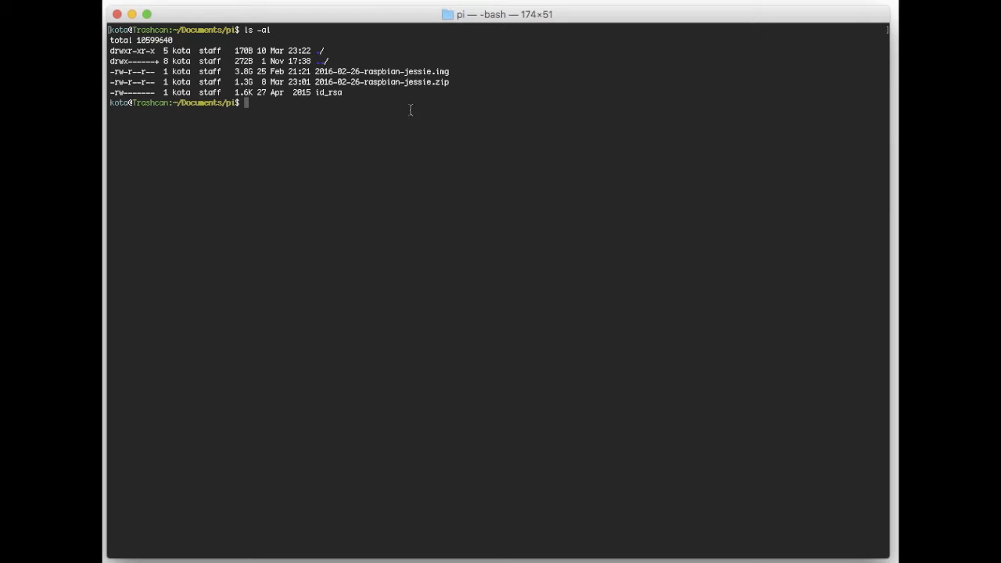
pyautogui.write('diskutil list')
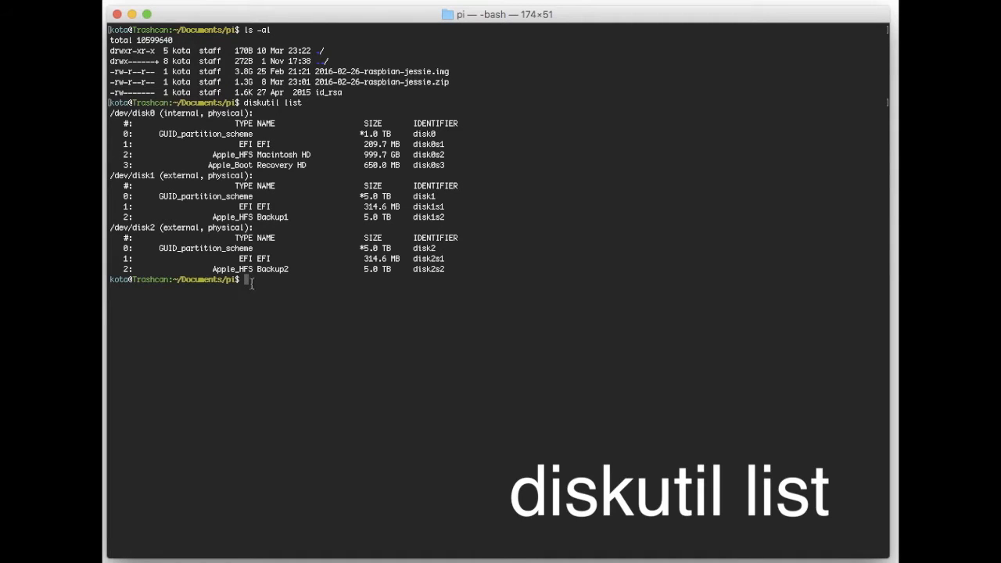
# Run diskutil list to identify the SD card's disk number
pyautogui.write('diskutil list')
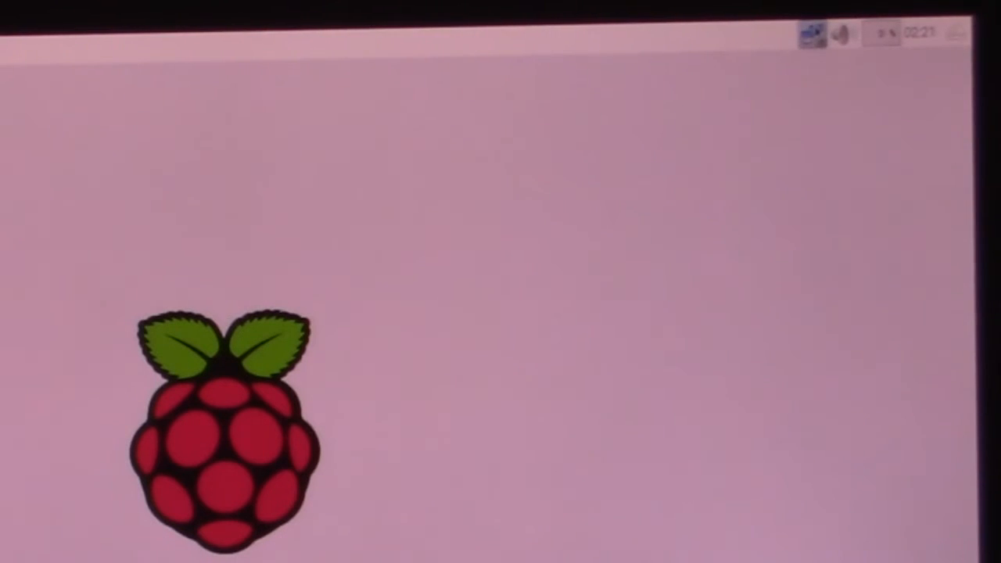
pyautogui.rightClick(812, 33)
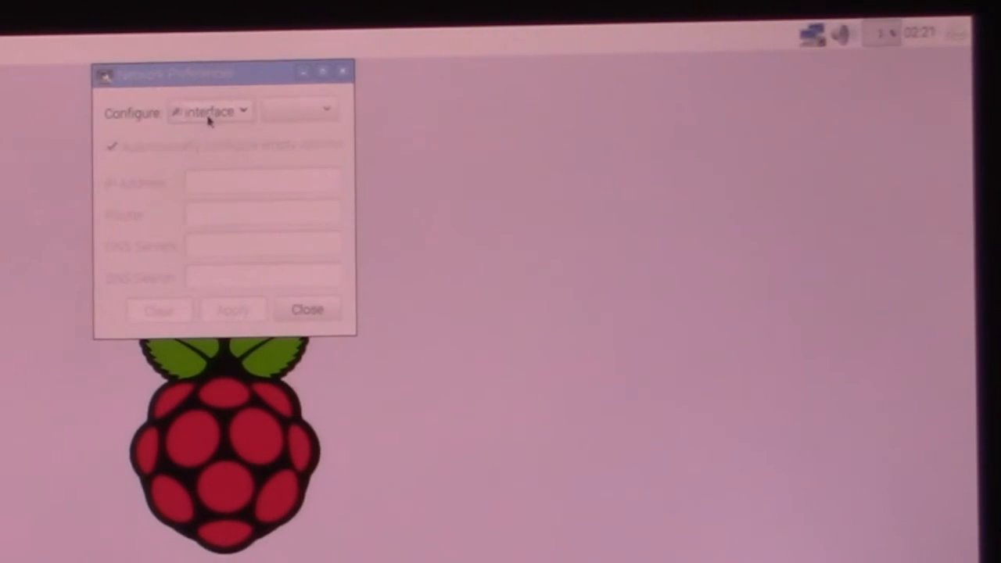
pyautogui.click(209, 111)
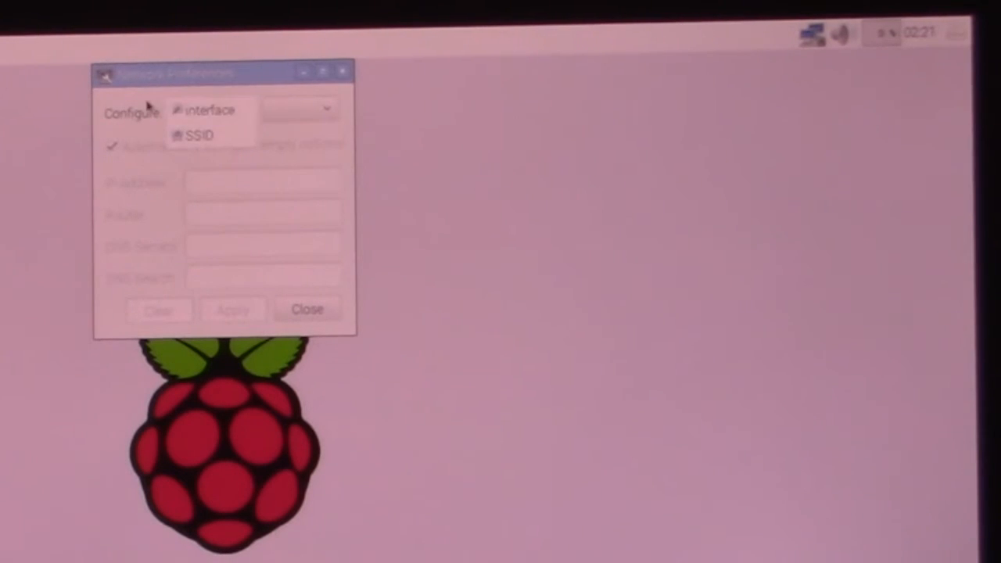
pyautogui.click(209, 109)
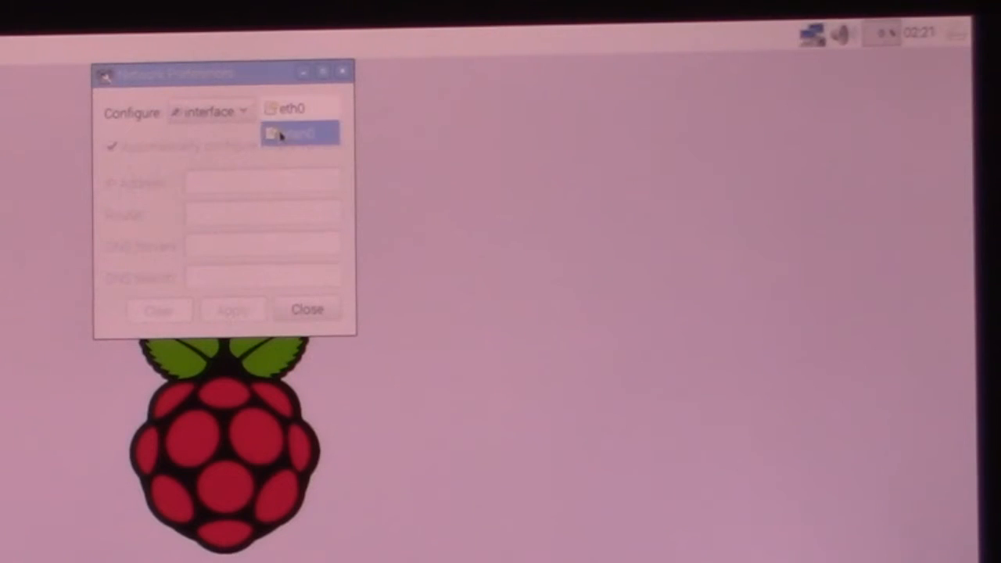
pyautogui.click(296, 133)
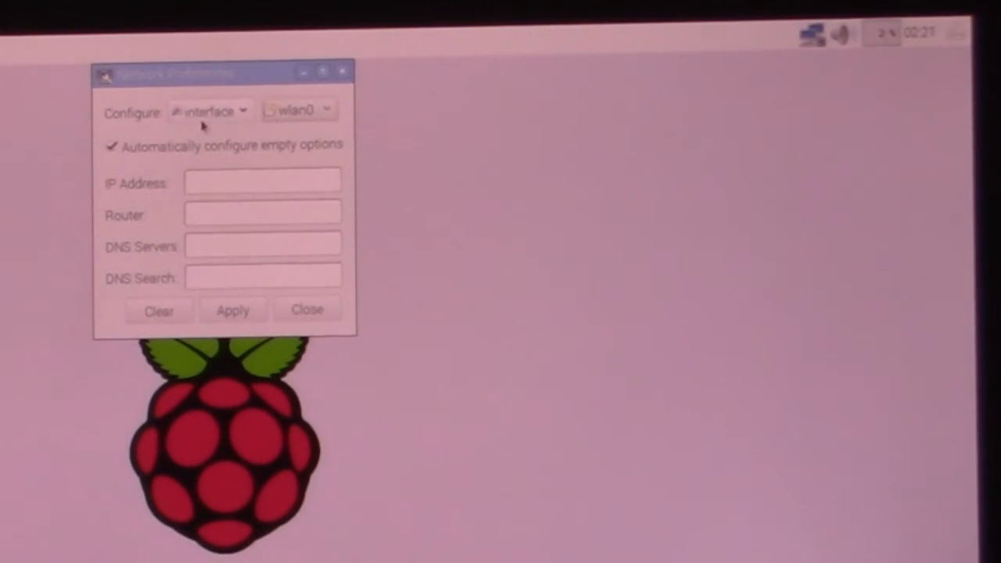
pyautogui.click(306, 309)
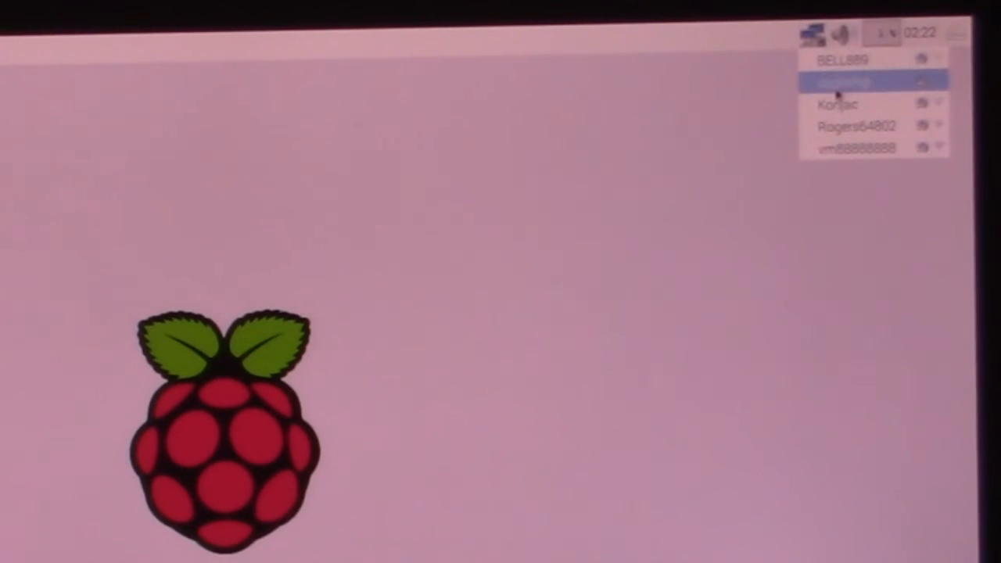
# Choose the Wi-Fi network to join from the taskbar network icon
pyautogui.click(840, 82)
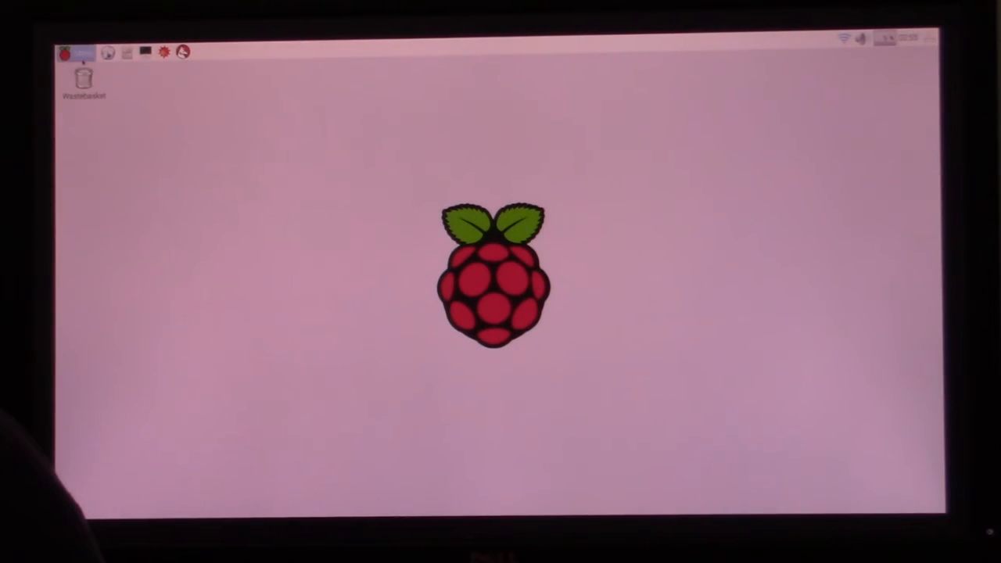
# Open Raspberry Pi Configuration from Menu > Preferences
pyautogui.click(65, 52)
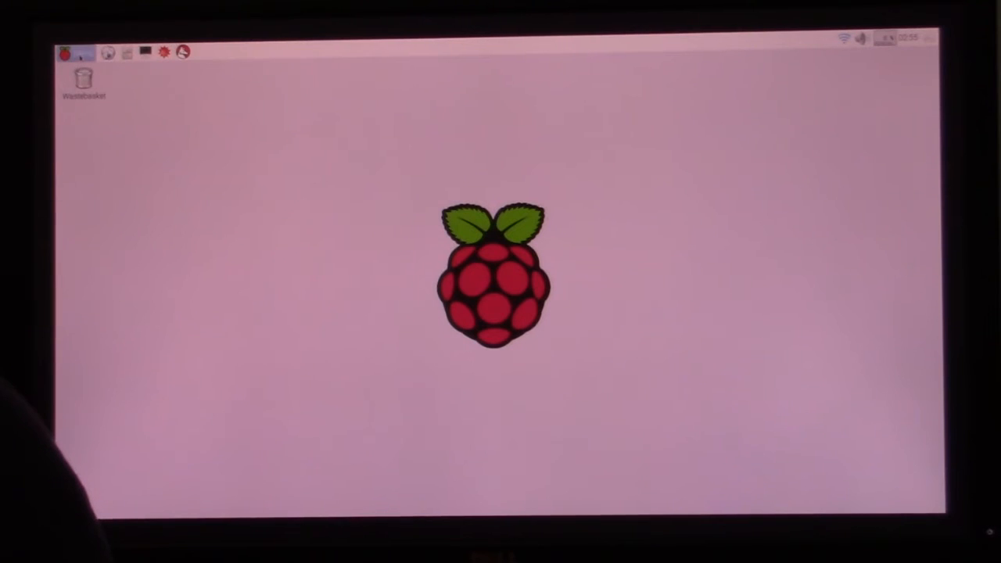
pyautogui.click(75, 52)
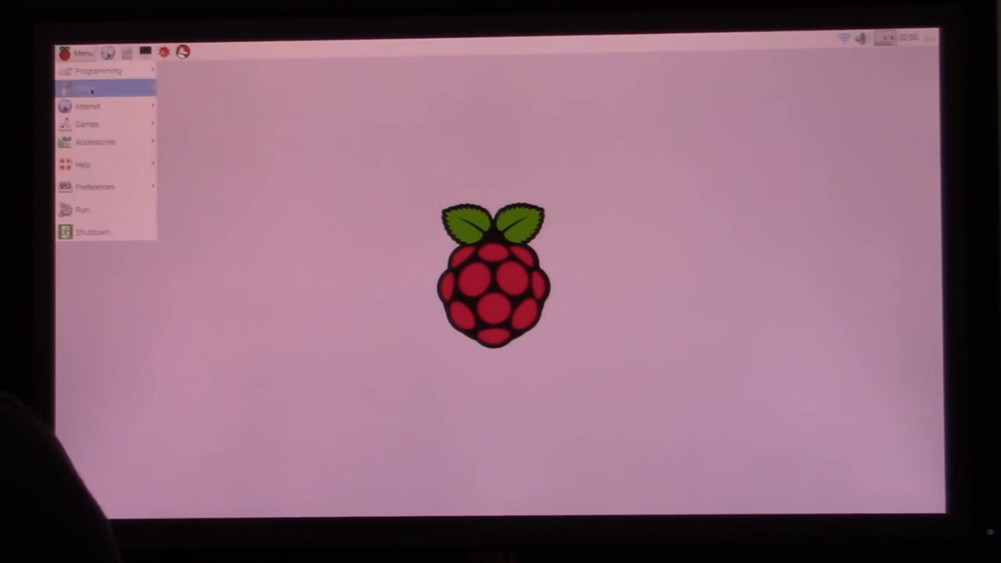
pyautogui.moveTo(94, 186)
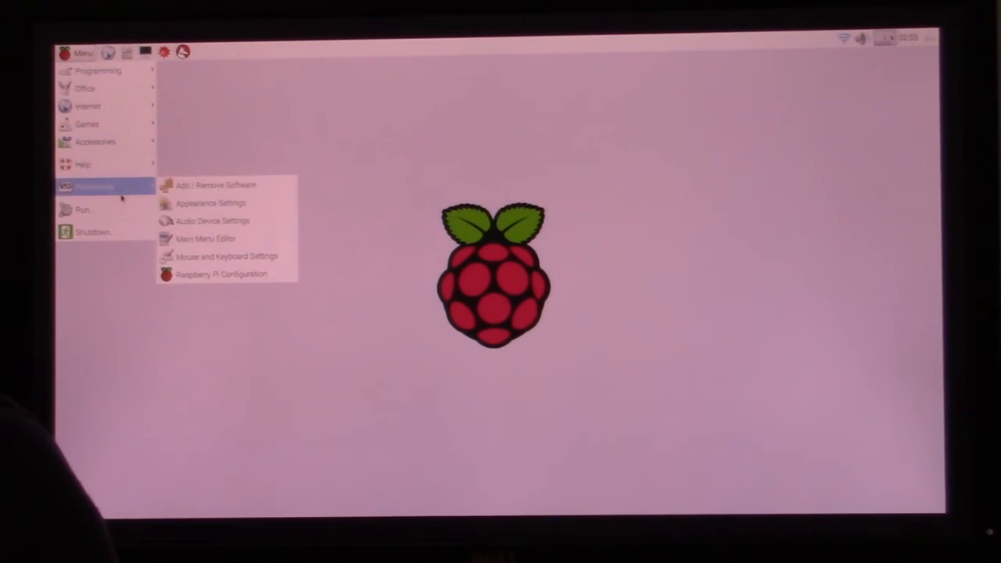
pyautogui.moveTo(227, 255)
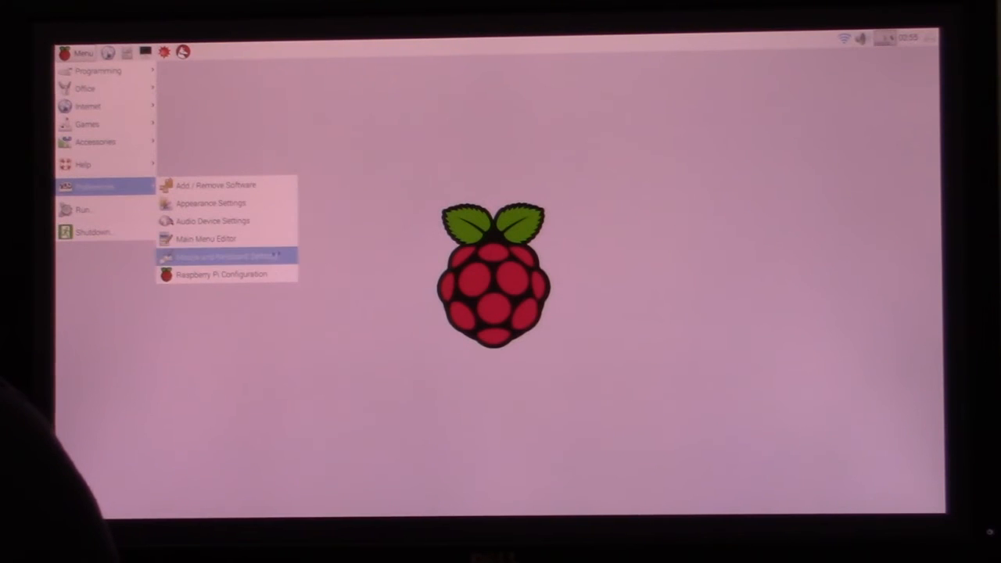
pyautogui.moveTo(222, 275)
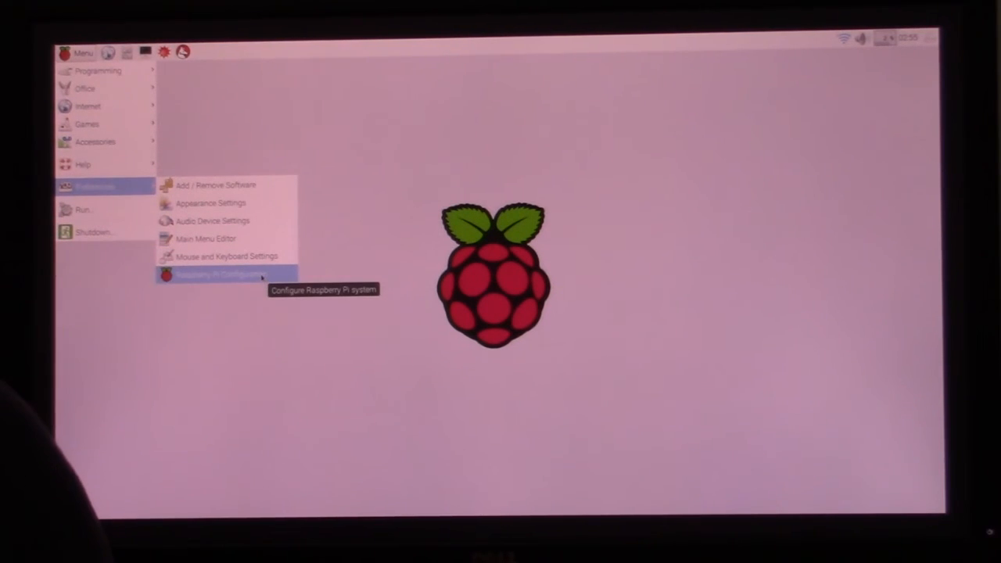
pyautogui.click(219, 275)
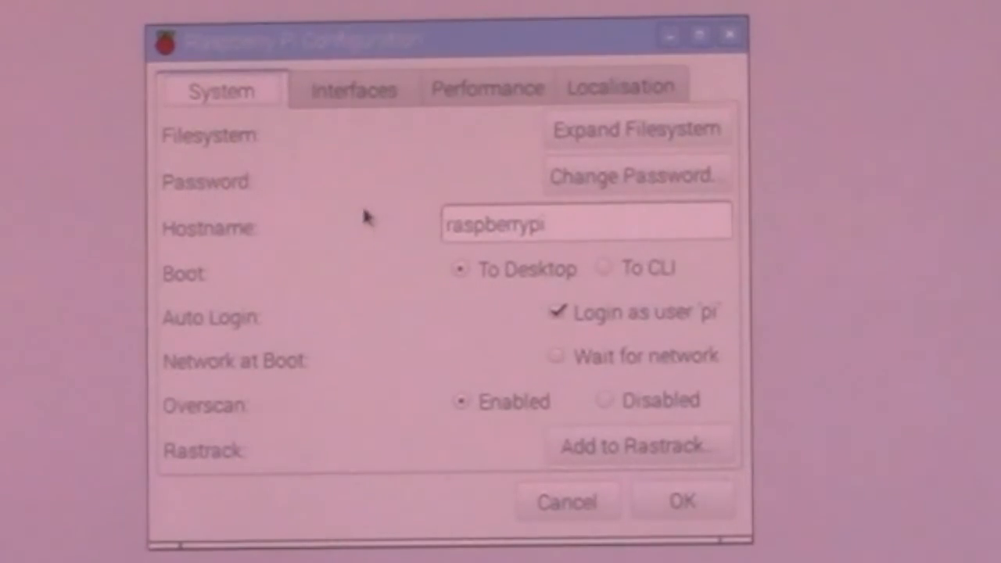
pyautogui.moveTo(239, 153)
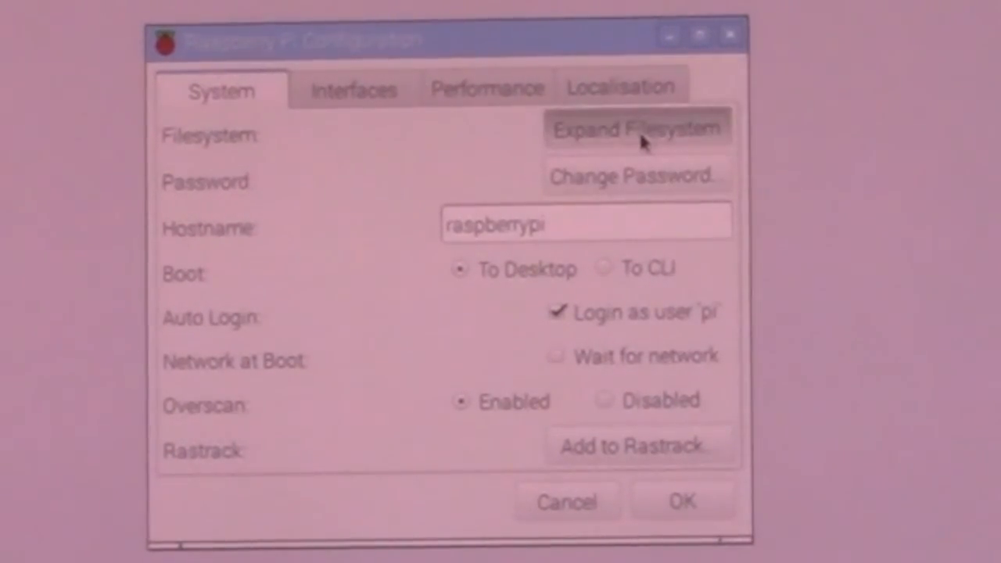
# Expand the filesystem, dismiss the notice, and view the Interfaces tab
pyautogui.click(636, 130)
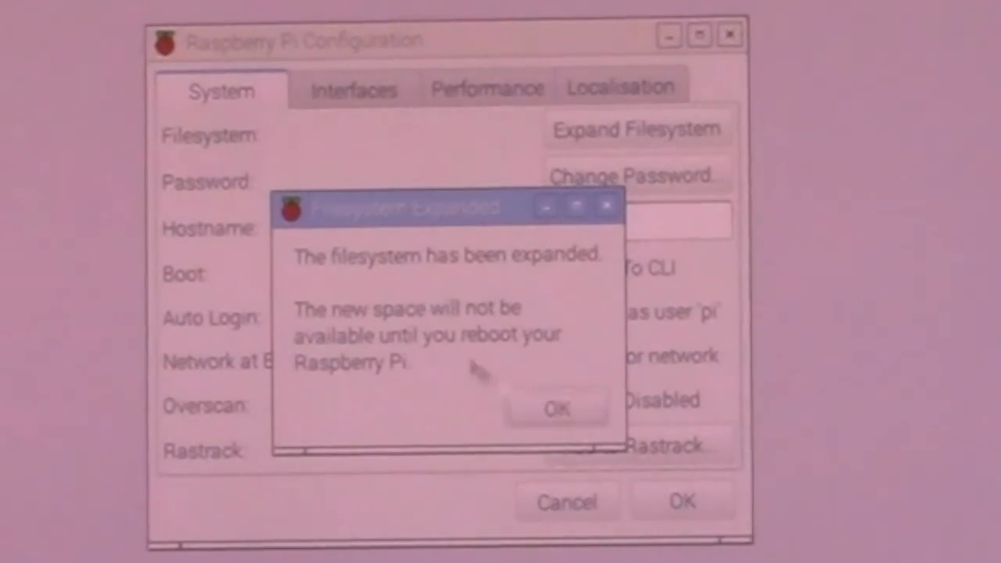
pyautogui.click(557, 409)
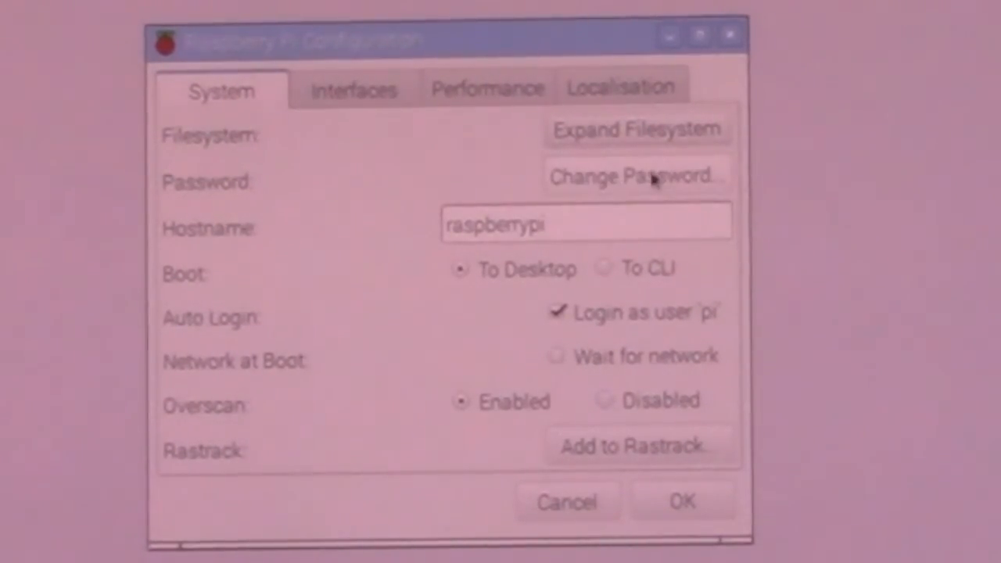
pyautogui.moveTo(634, 176)
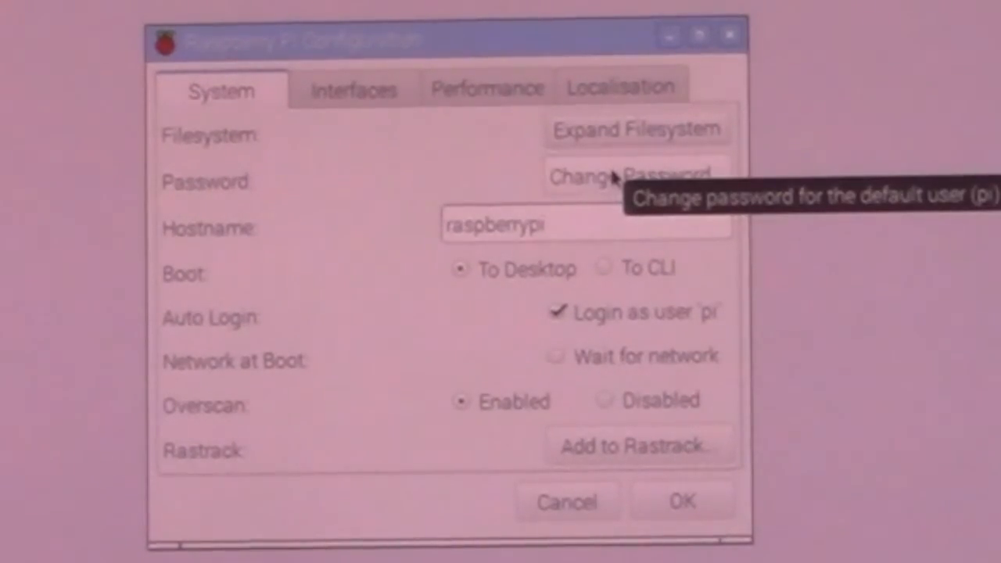
pyautogui.moveTo(548, 378)
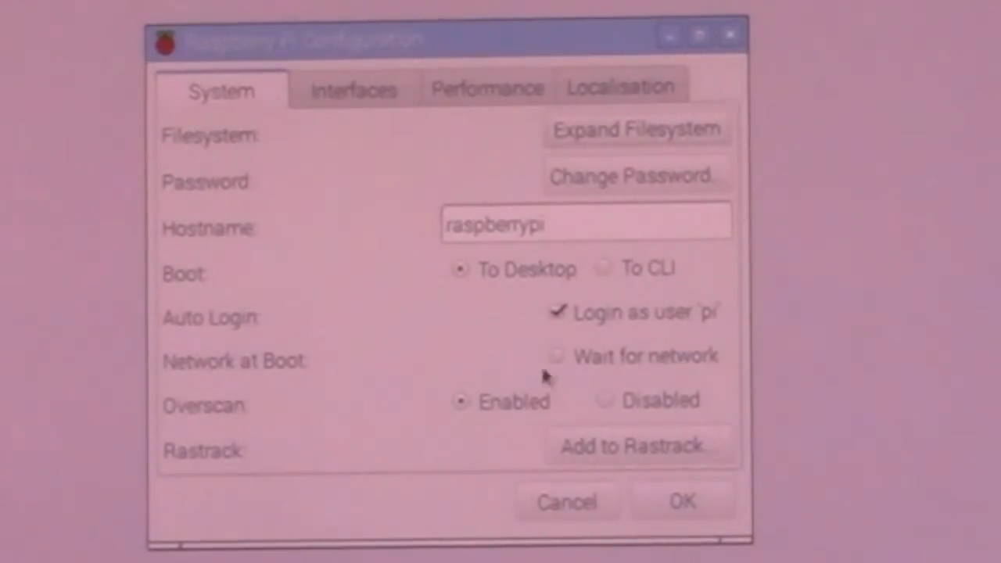
pyautogui.click(353, 88)
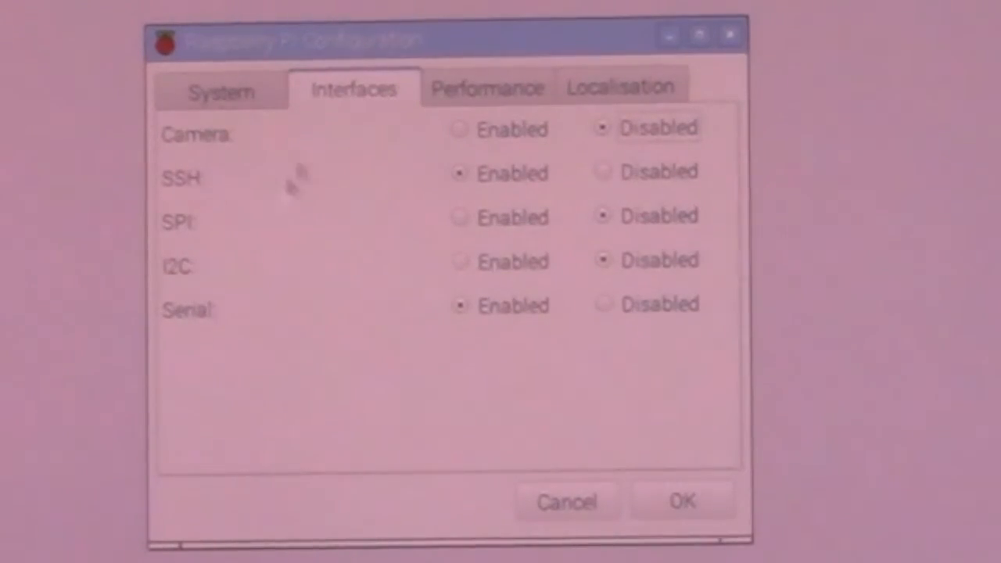
# Review the Performance and Localisation tabs, then confirm the reboot
pyautogui.click(487, 86)
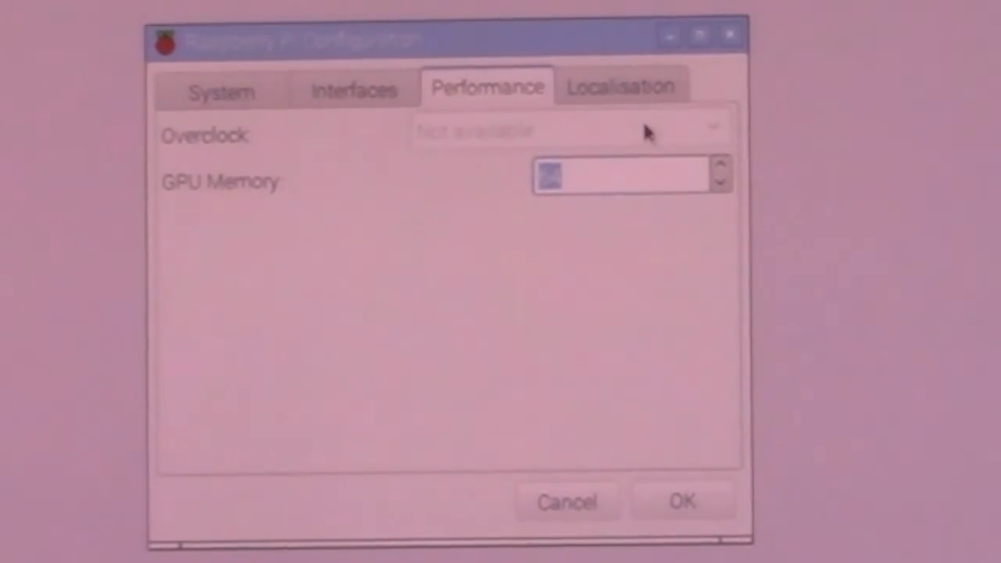
pyautogui.moveTo(716, 133)
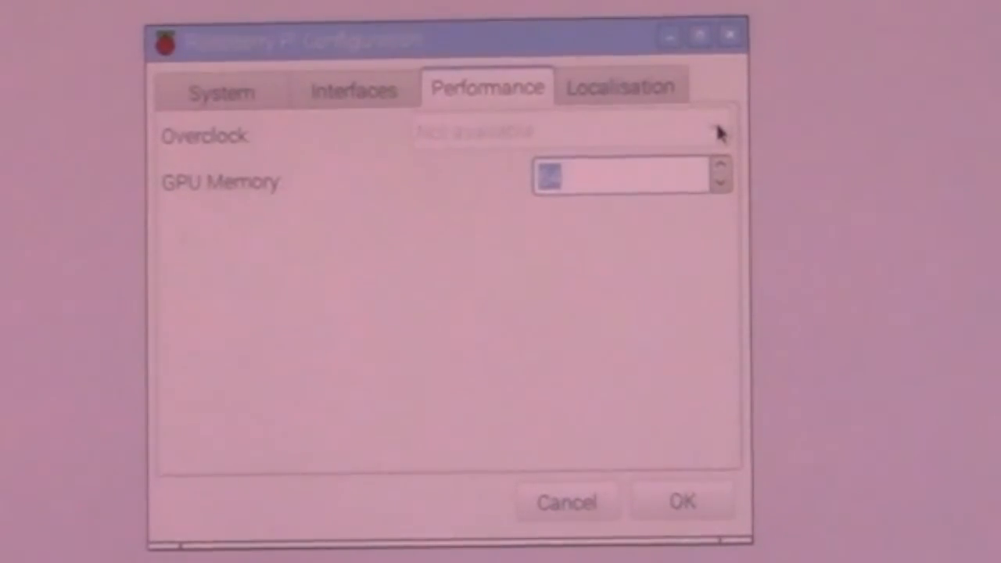
pyautogui.moveTo(231, 204)
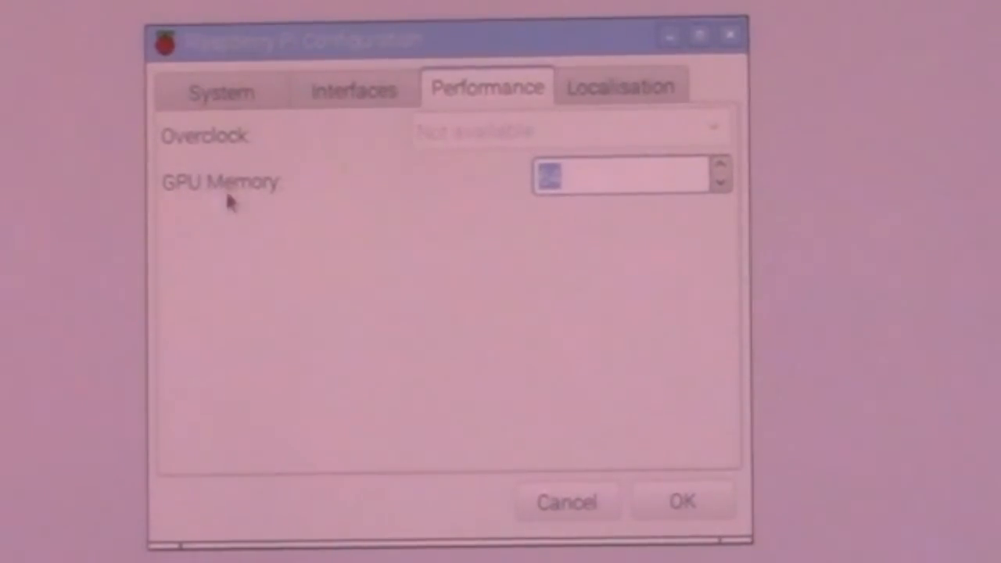
pyautogui.moveTo(590, 131)
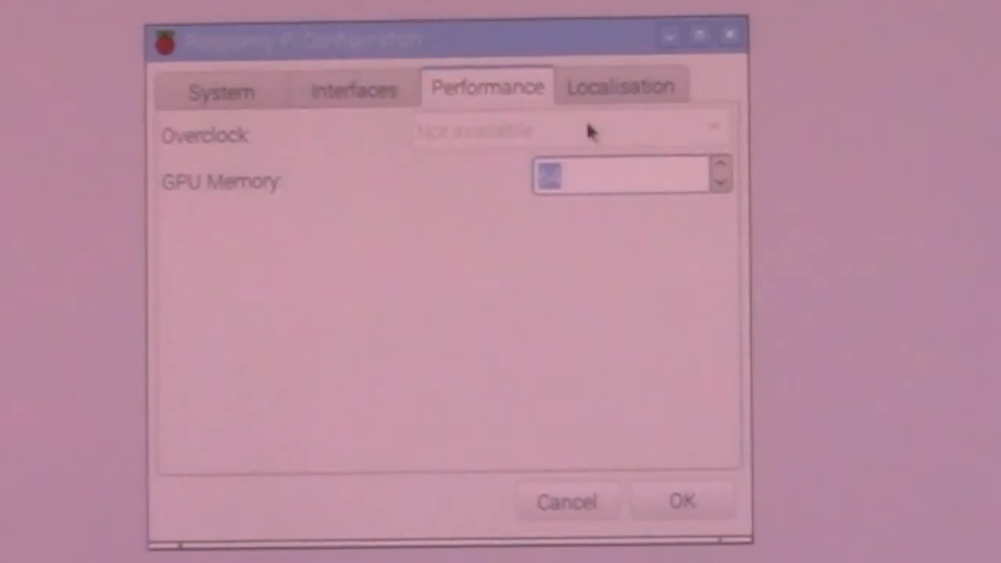
pyautogui.click(621, 86)
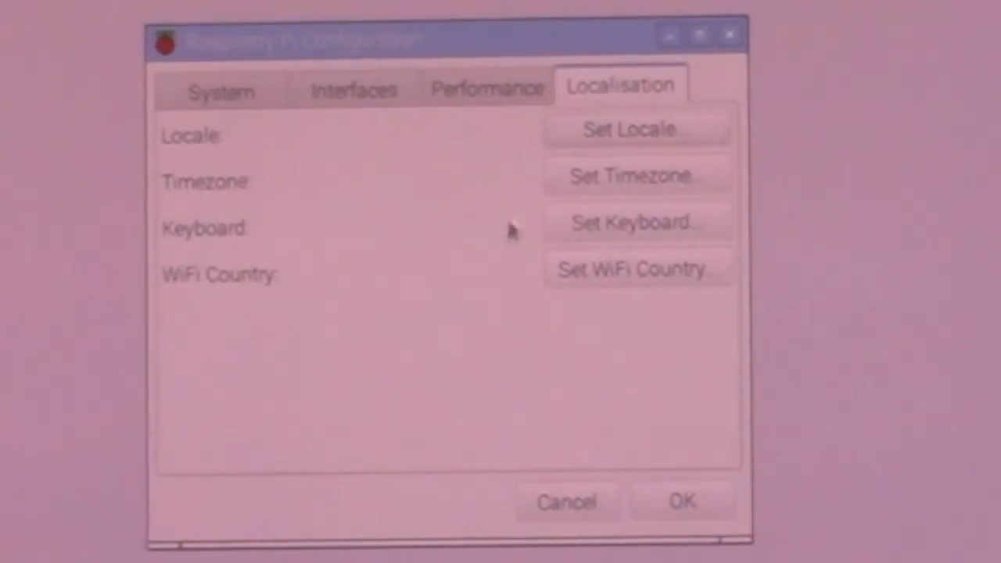
pyautogui.moveTo(543, 219)
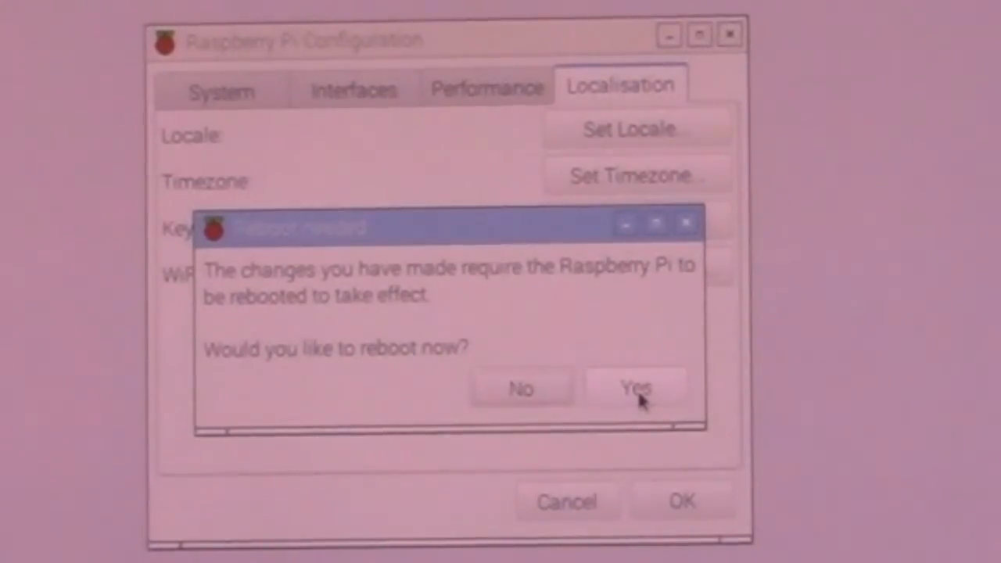
pyautogui.click(635, 389)
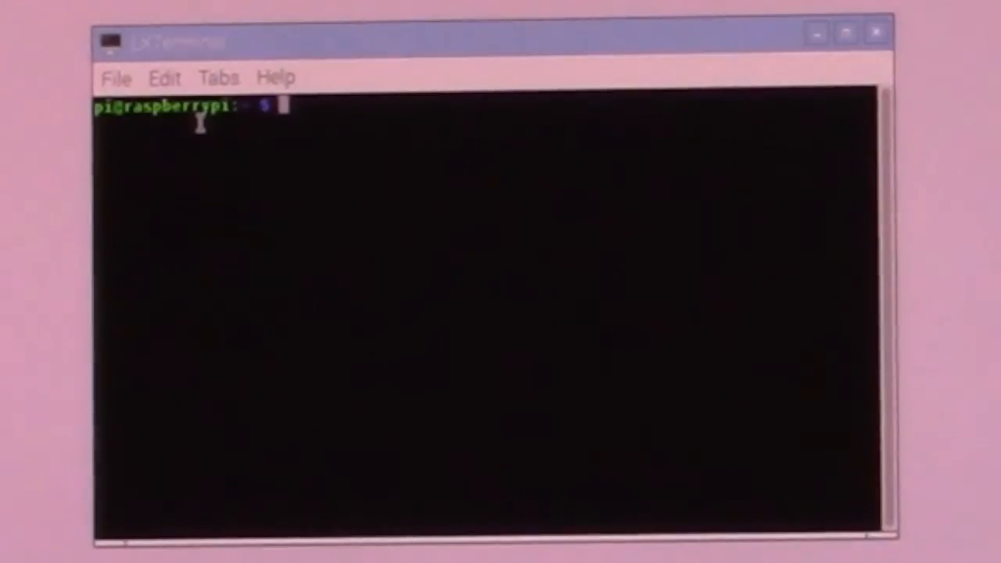
# Run df -h to confirm the 30G root filesystem with 25G available
pyautogui.write('df -h')
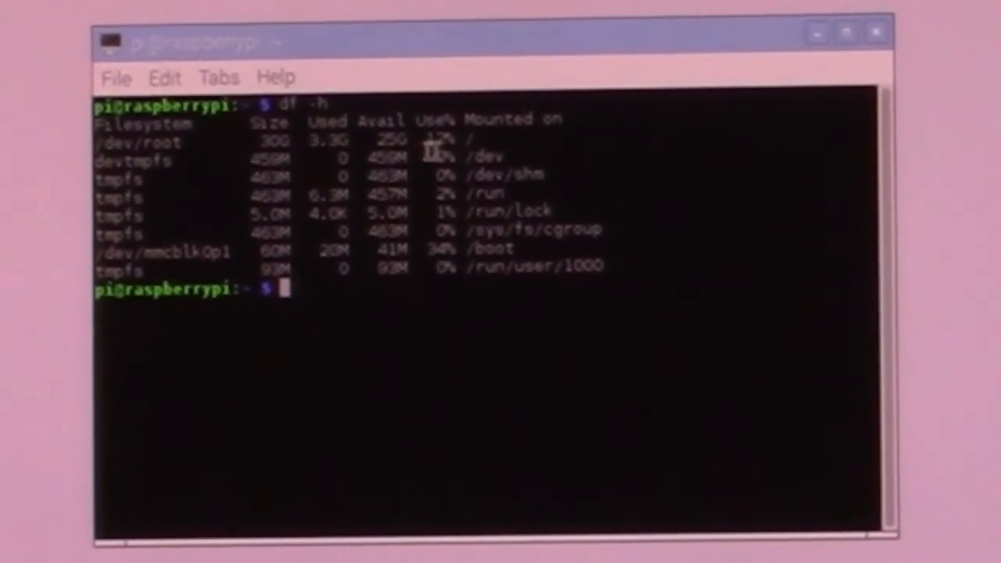
pyautogui.moveTo(596, 443)
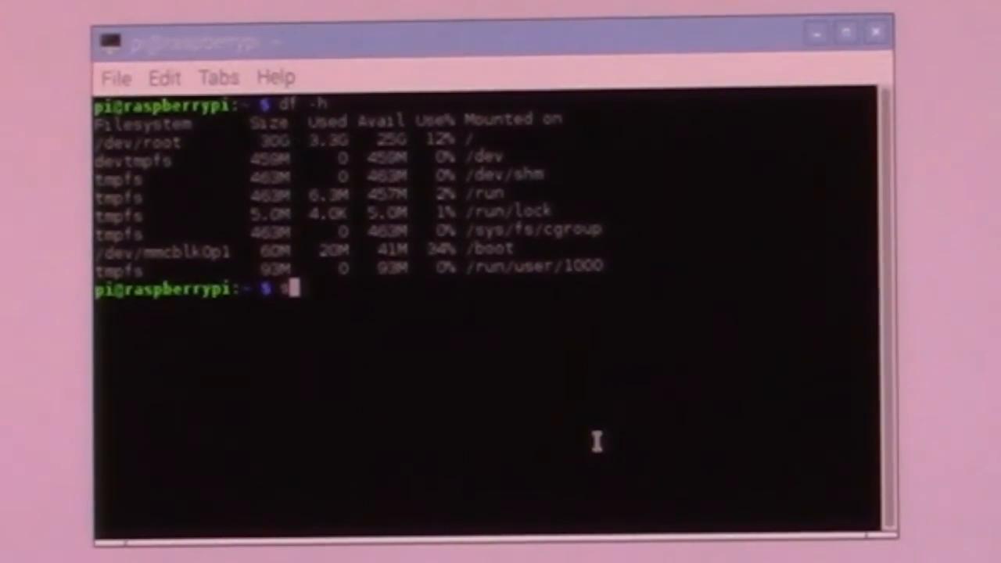
pyautogui.write('udo')
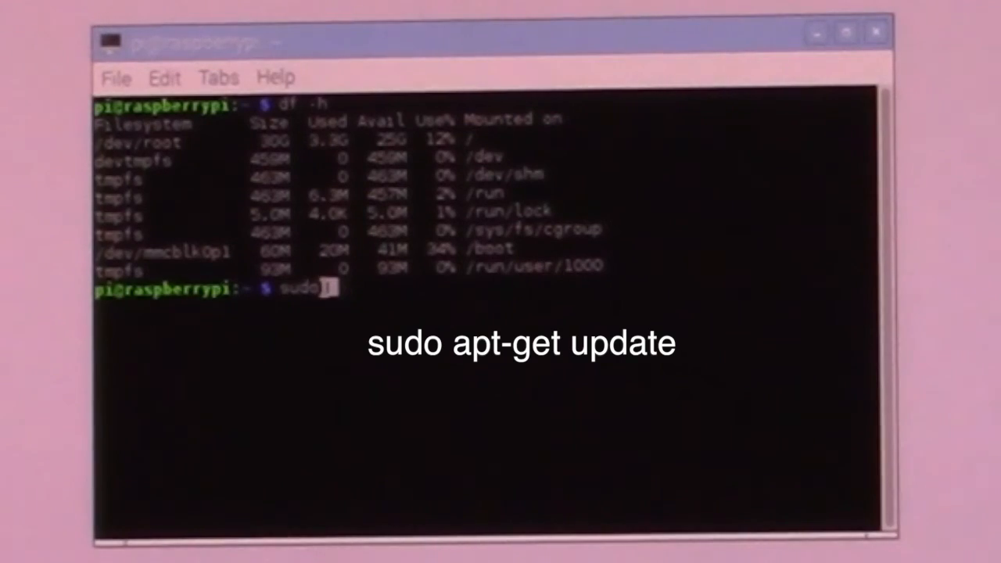
# Run sudo apt-get update and scroll through the fetched package lists
pyautogui.write('apt')
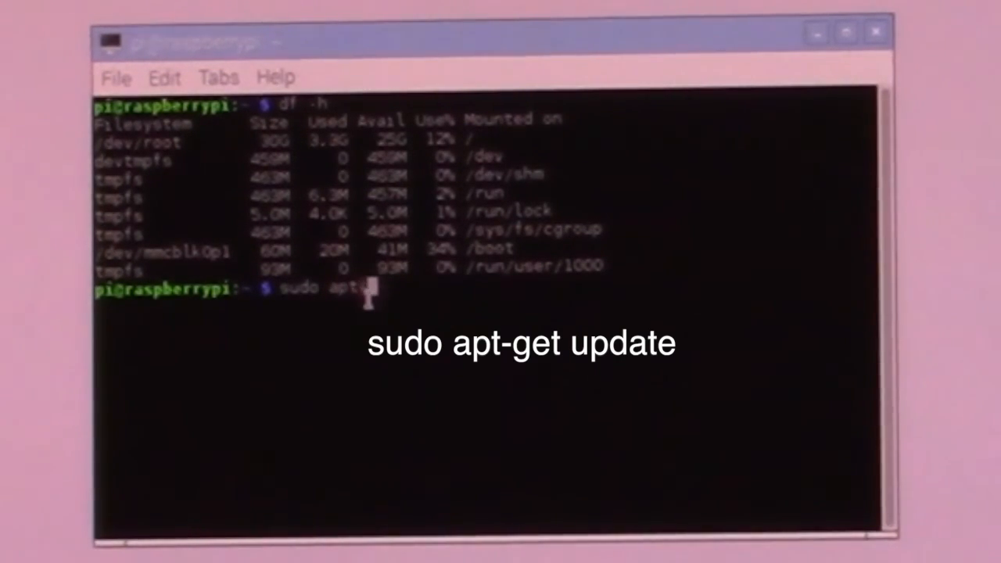
pyautogui.write('-get update')
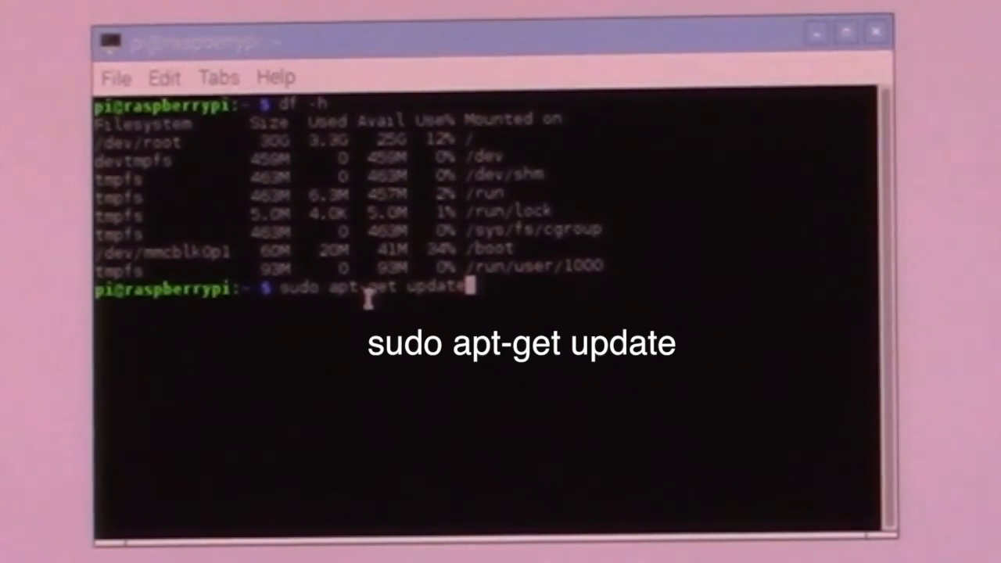
pyautogui.moveTo(556, 266)
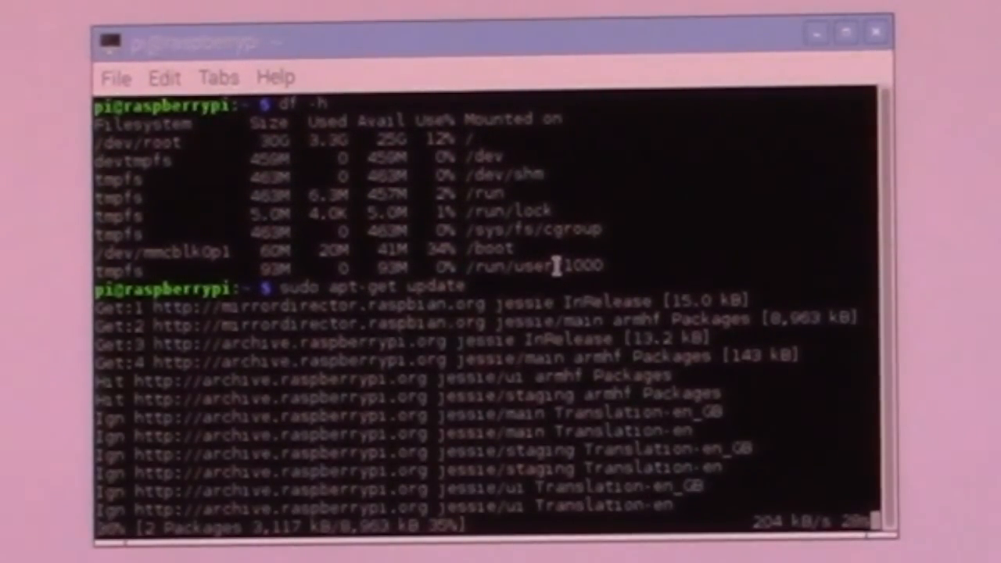
pyautogui.scroll(-3)
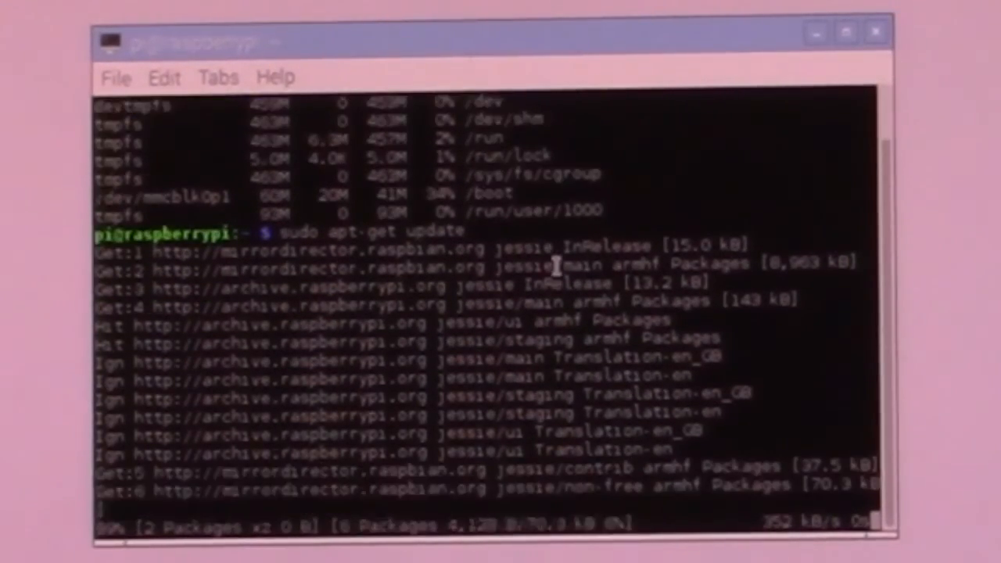
pyautogui.scroll(-3)
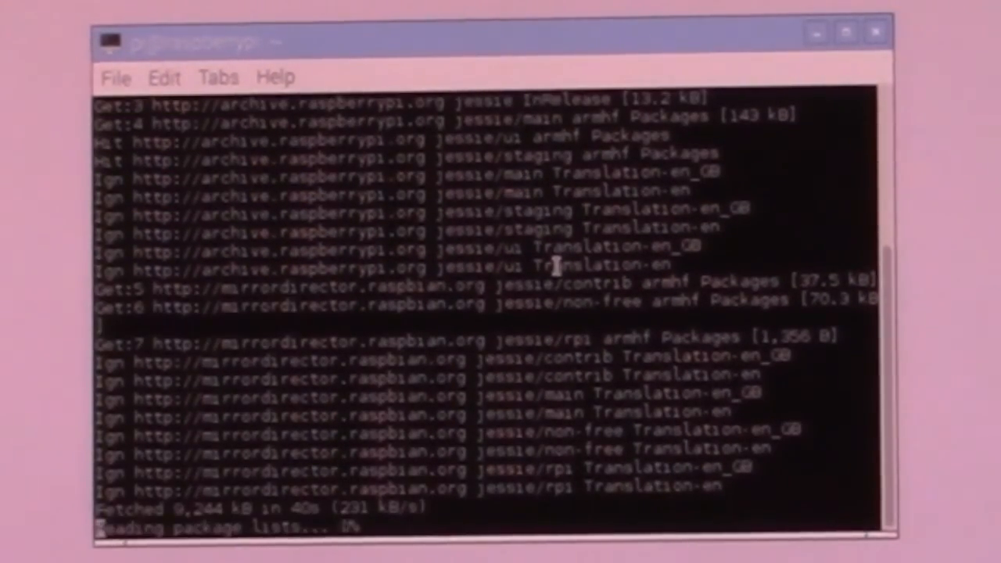